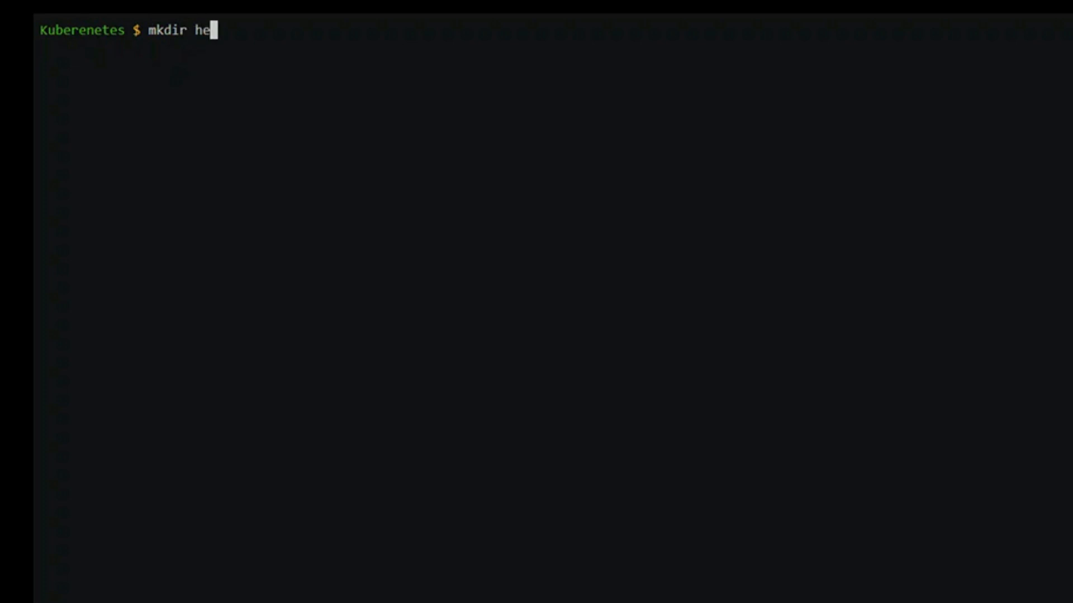
type("lm_template_d")
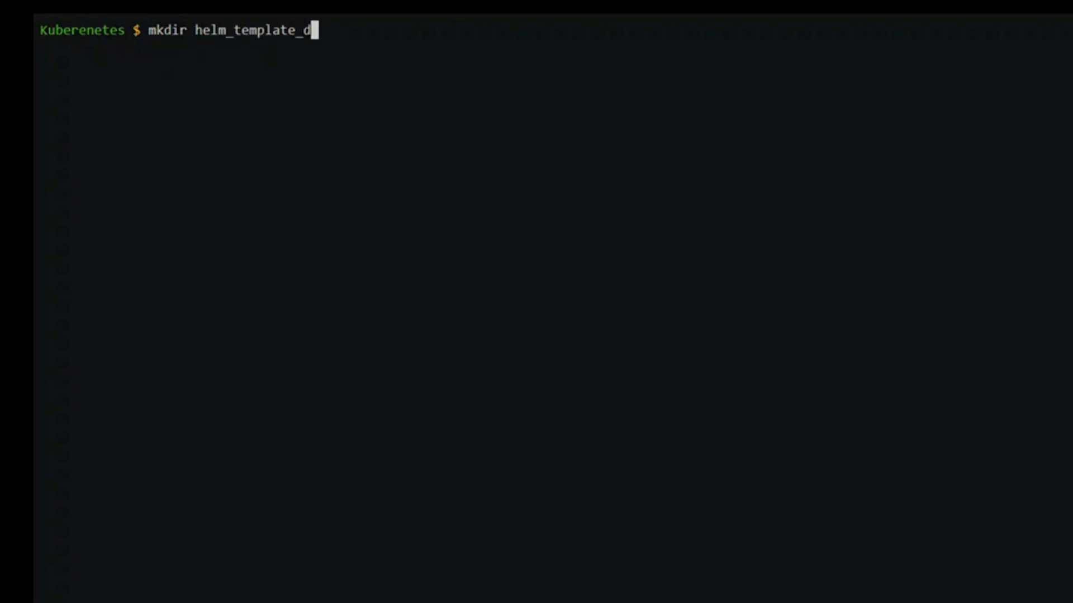
type("cd he")
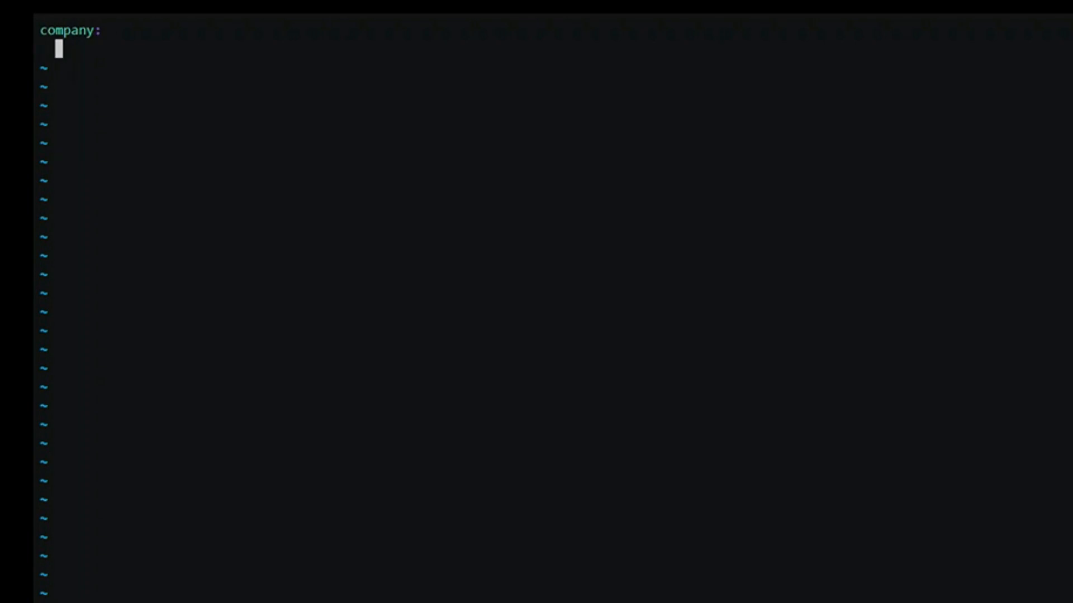
type("team: digital")
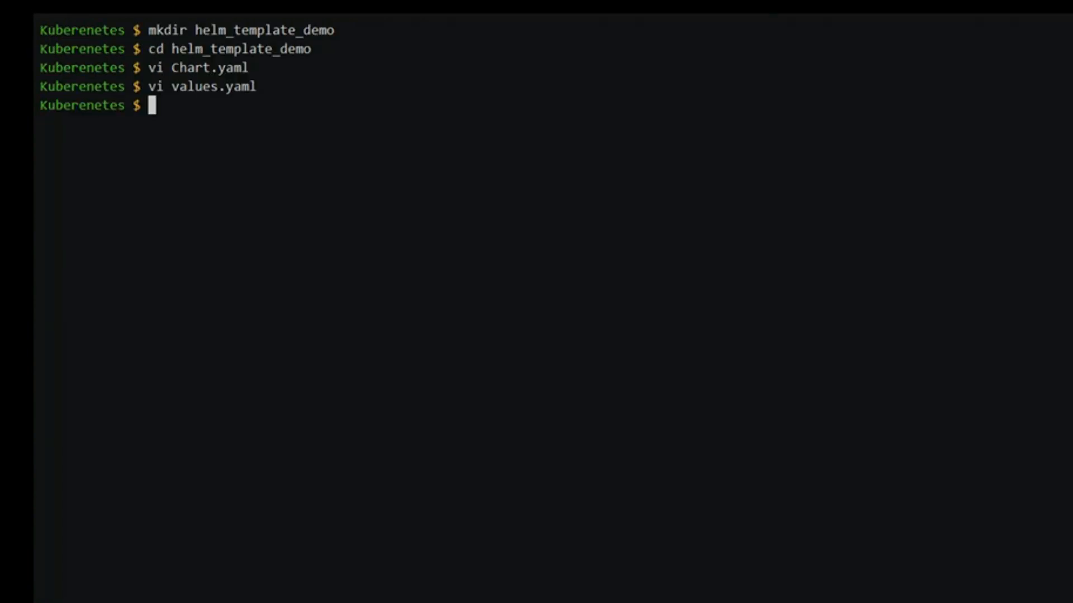
type("mkdir templates")
type("cd templates/")
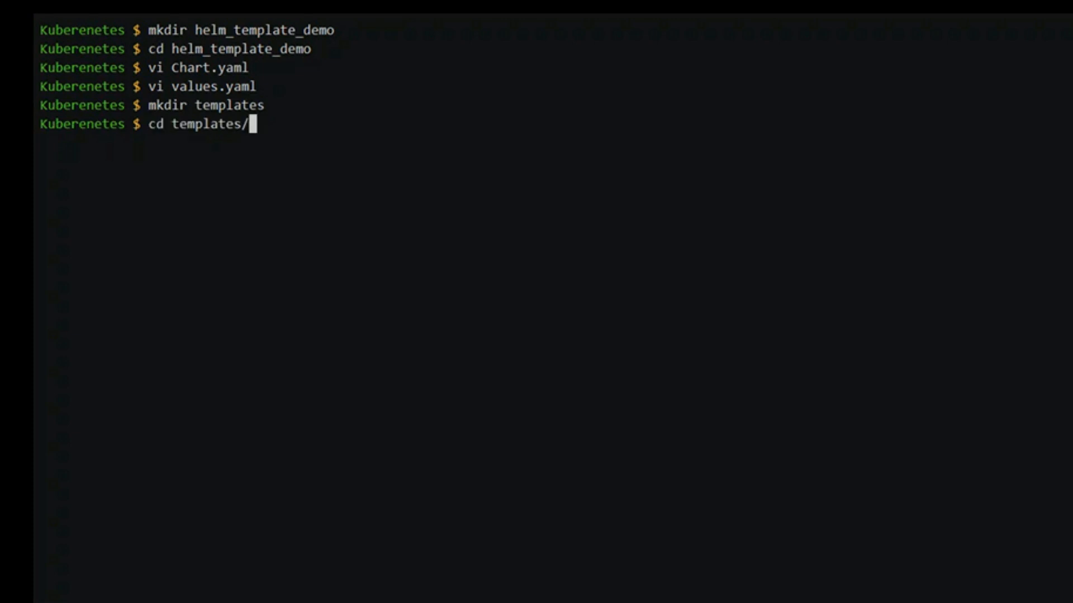
type("vi namespace.yaml")
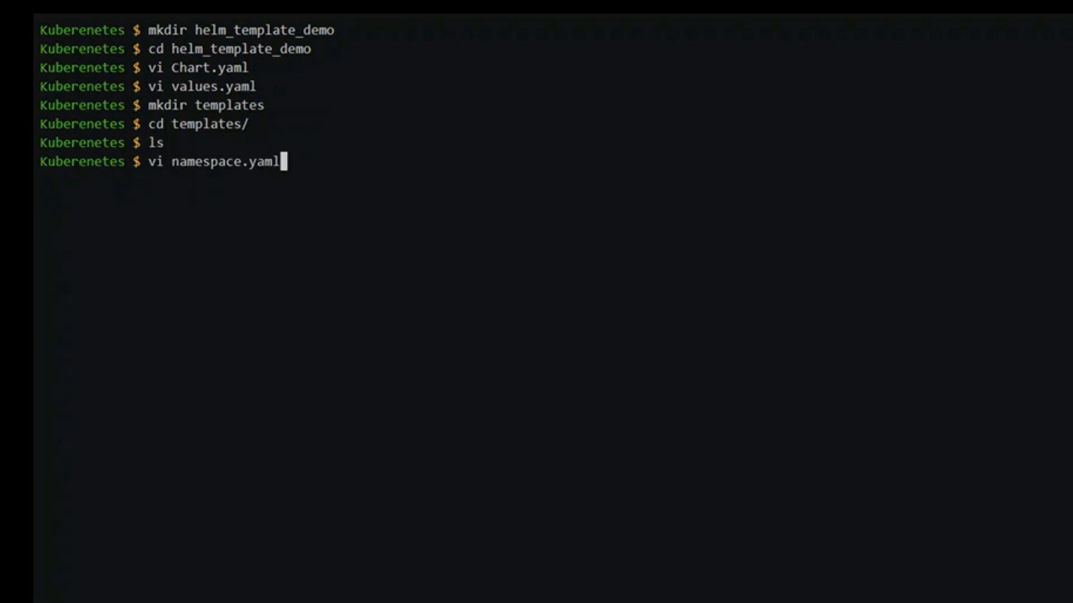
type("apiVersion")
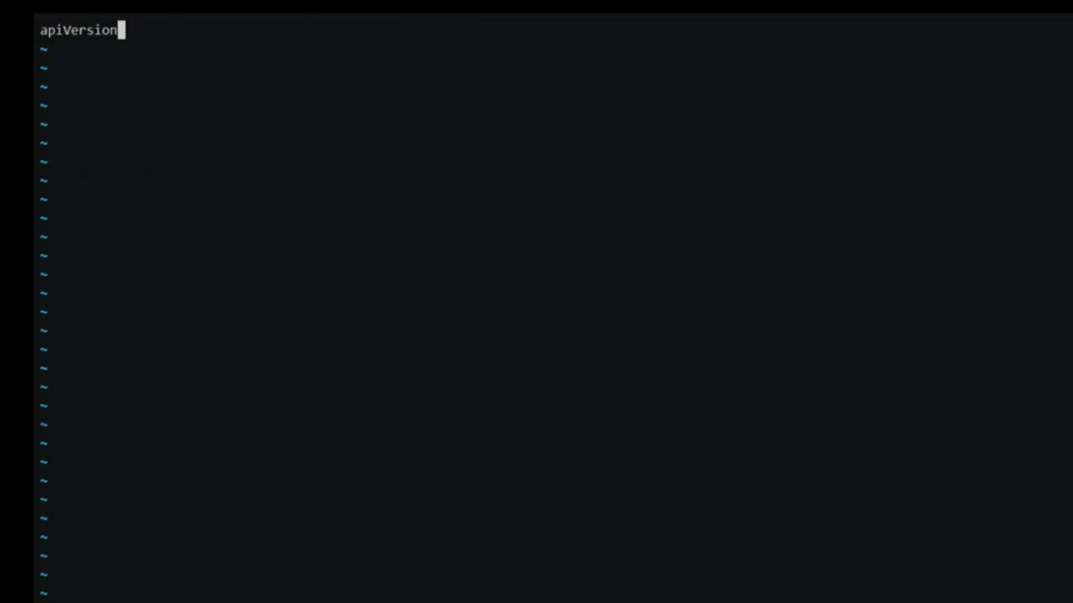
type(": v1")
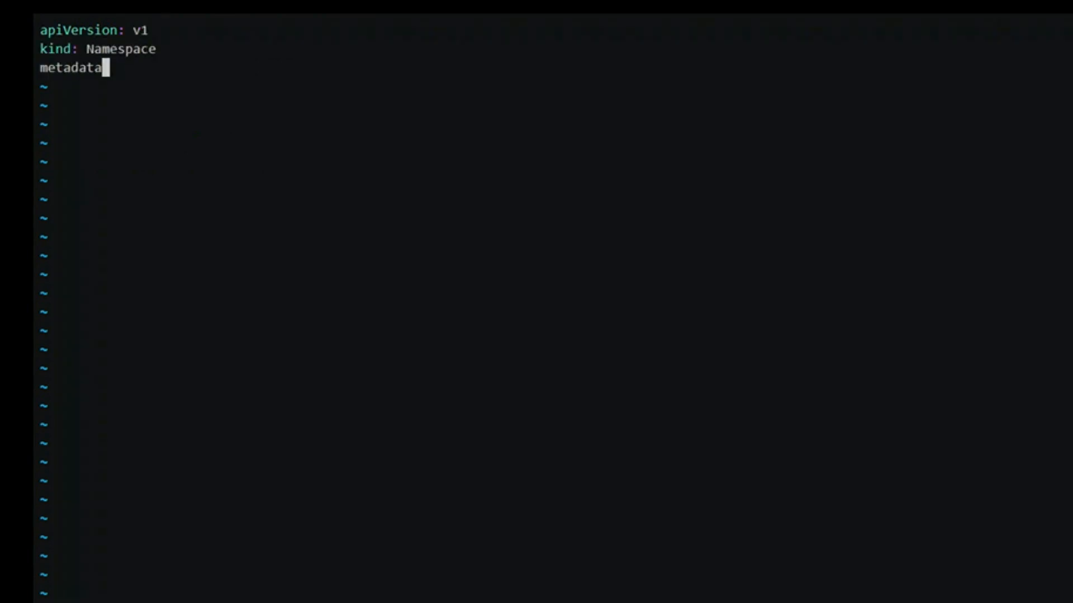
type(":\\n  name:")
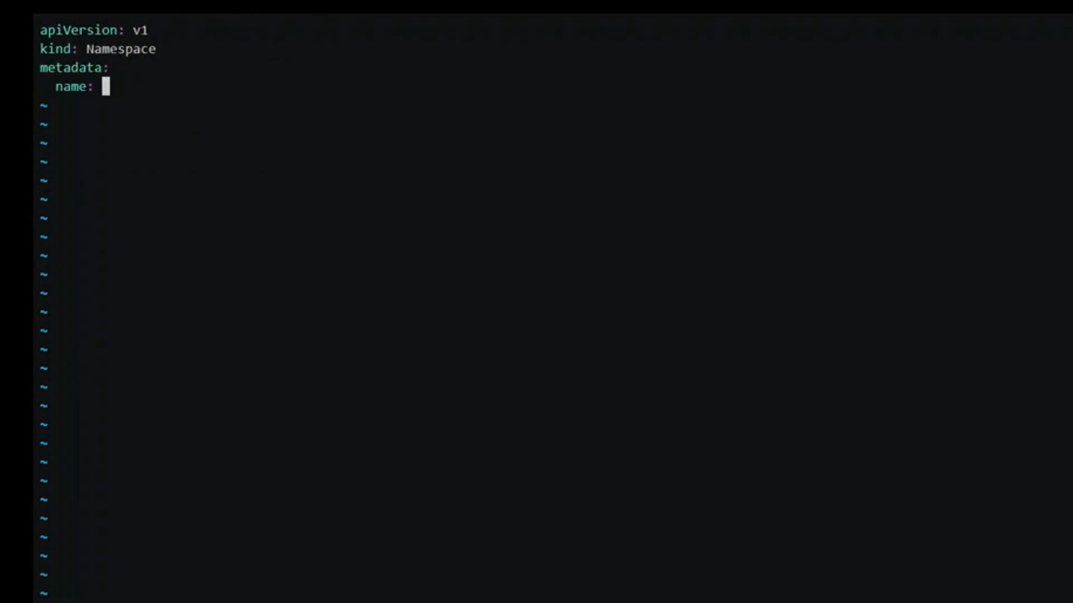
type("{{ .values.")
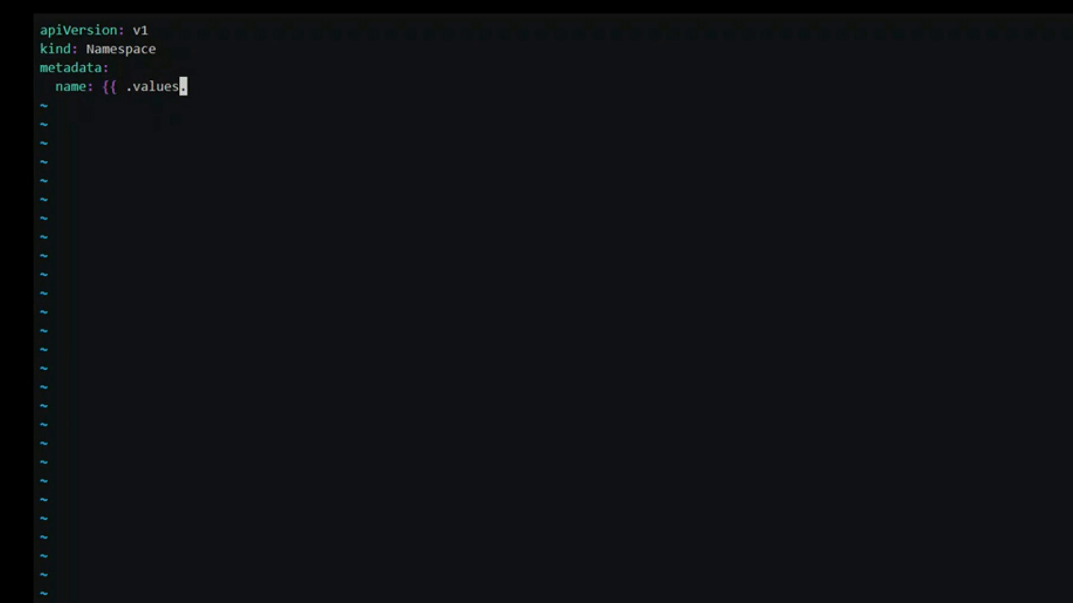
type("Values.company.env")
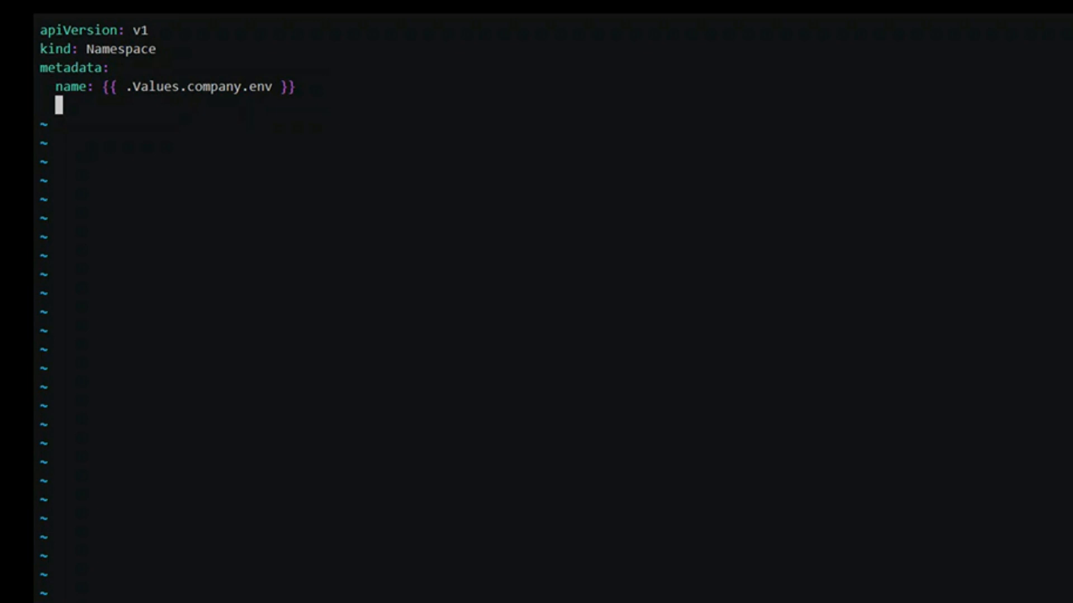
type("annotations:")
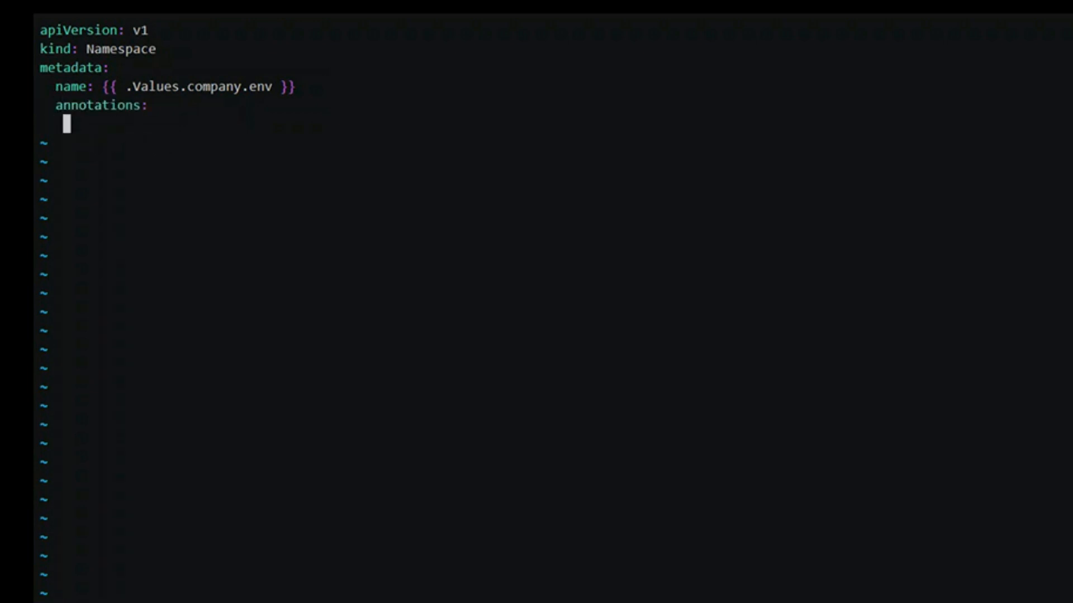
type("length: {{ len .Values.com")
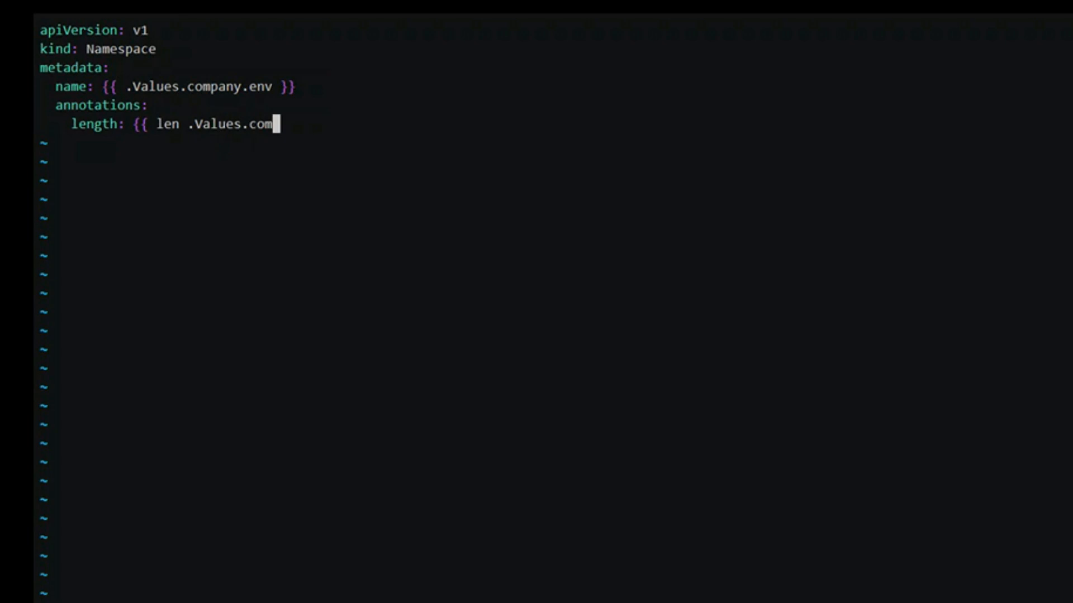
type("pany.team")
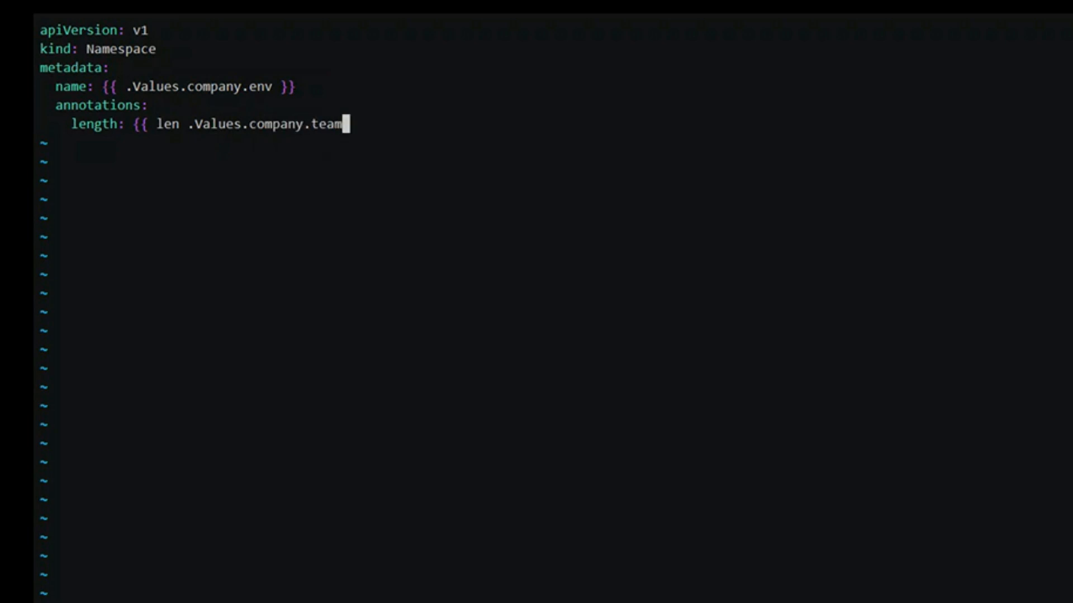
type("}}")
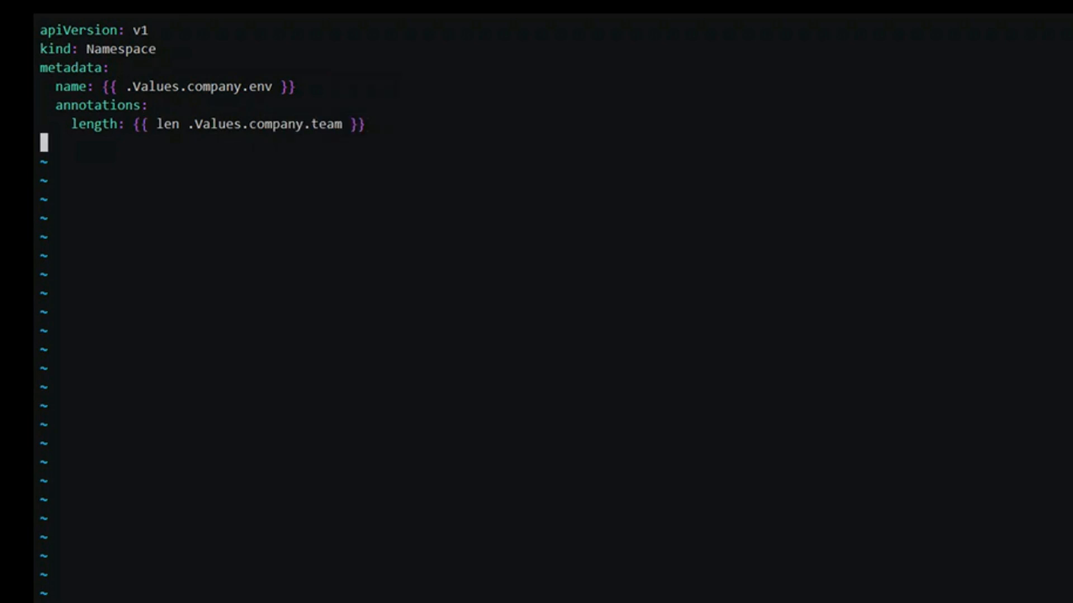
type("machine:")
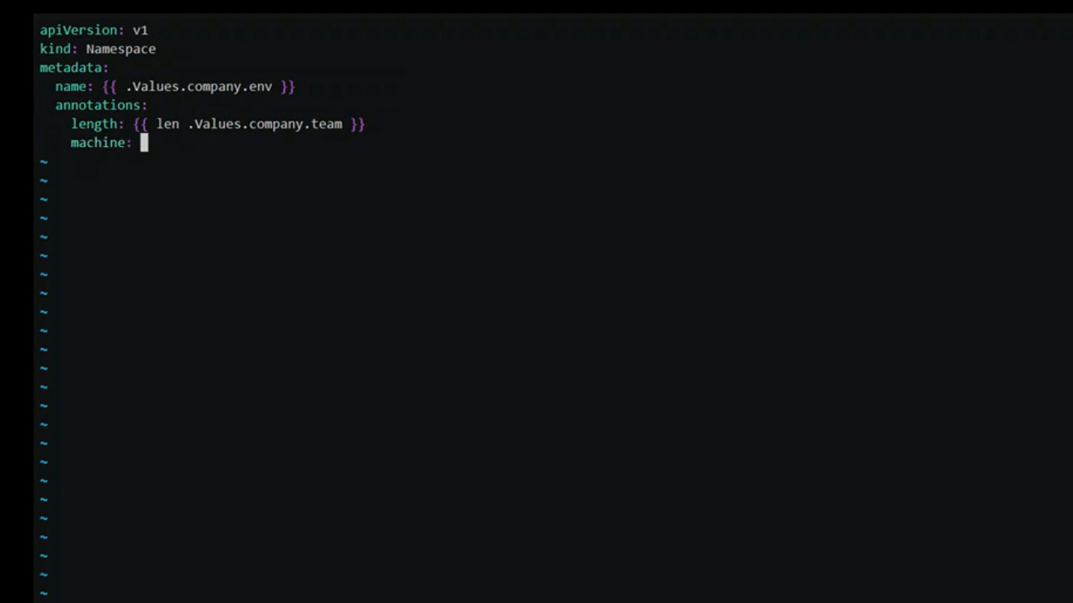
type("{{ .Values.company.")
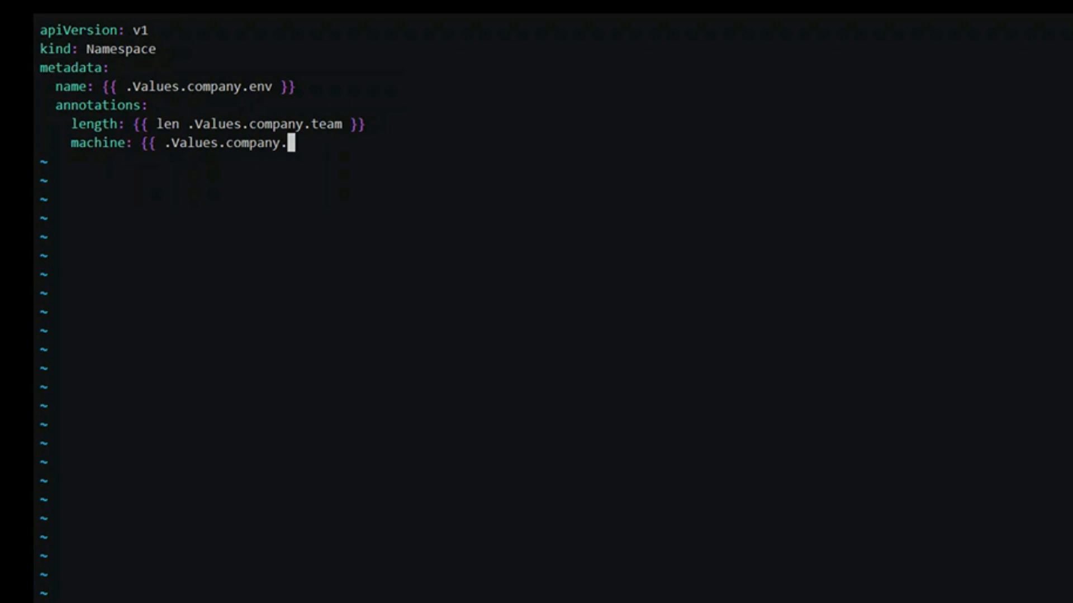
type("machine | d")
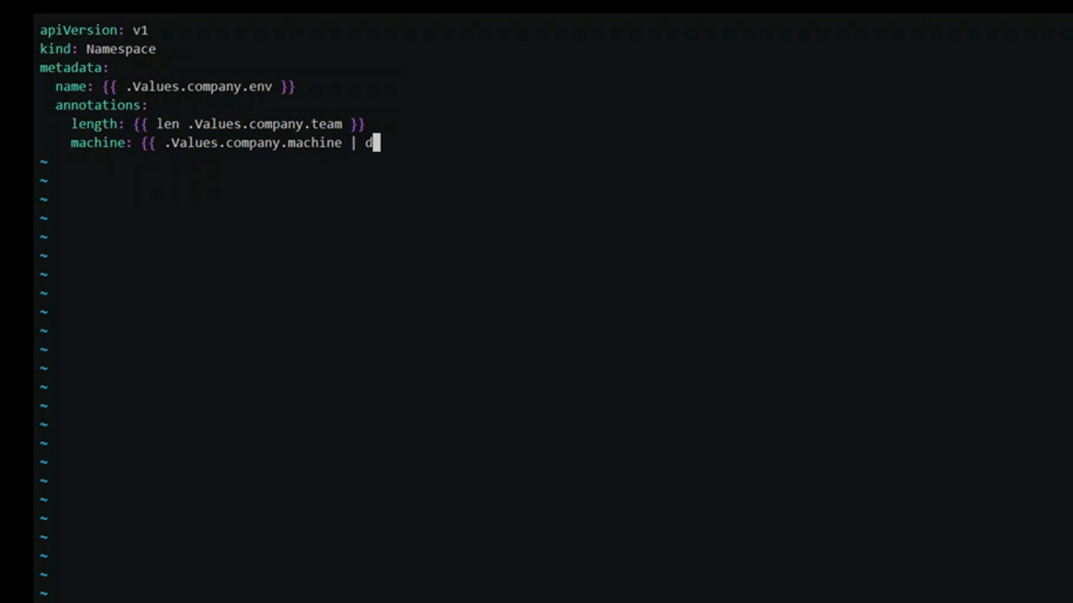
type("efault \"H")
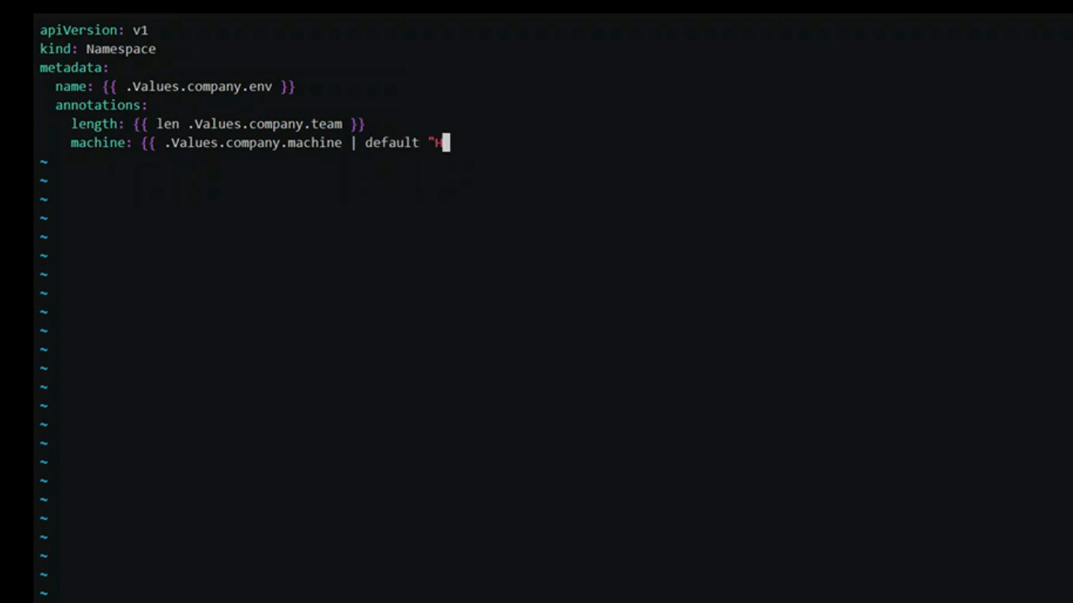
type("P")
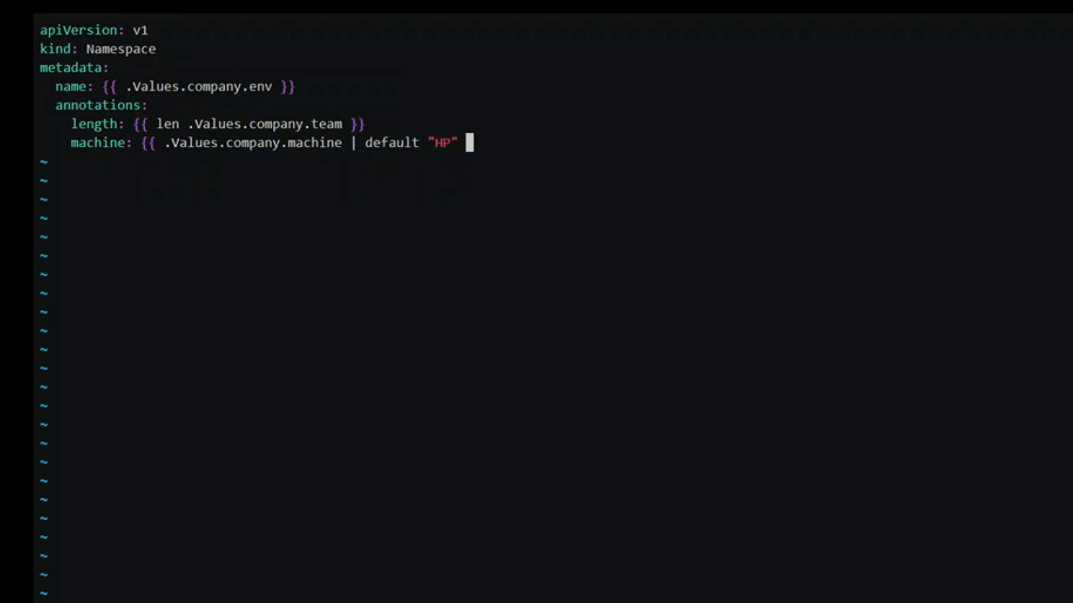
type("}}")
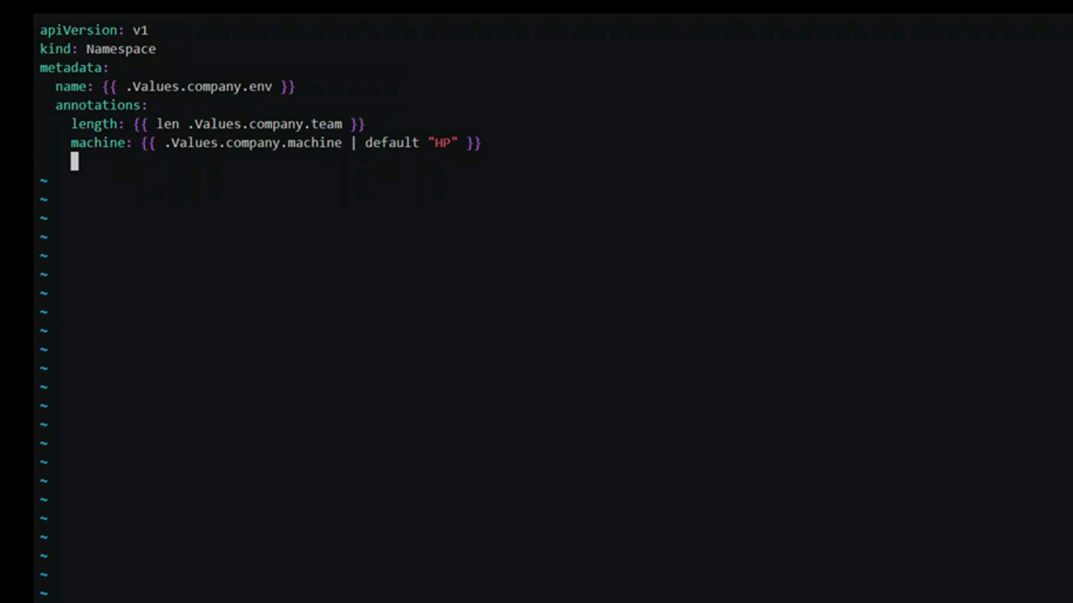
type("team: {{ len")
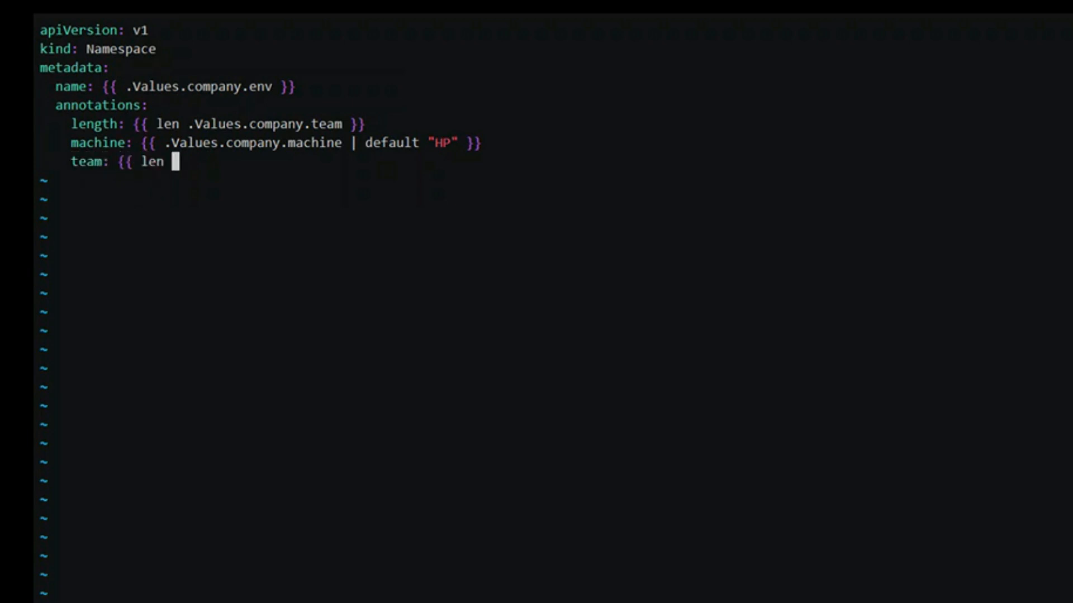
type(".Values.company.team |")
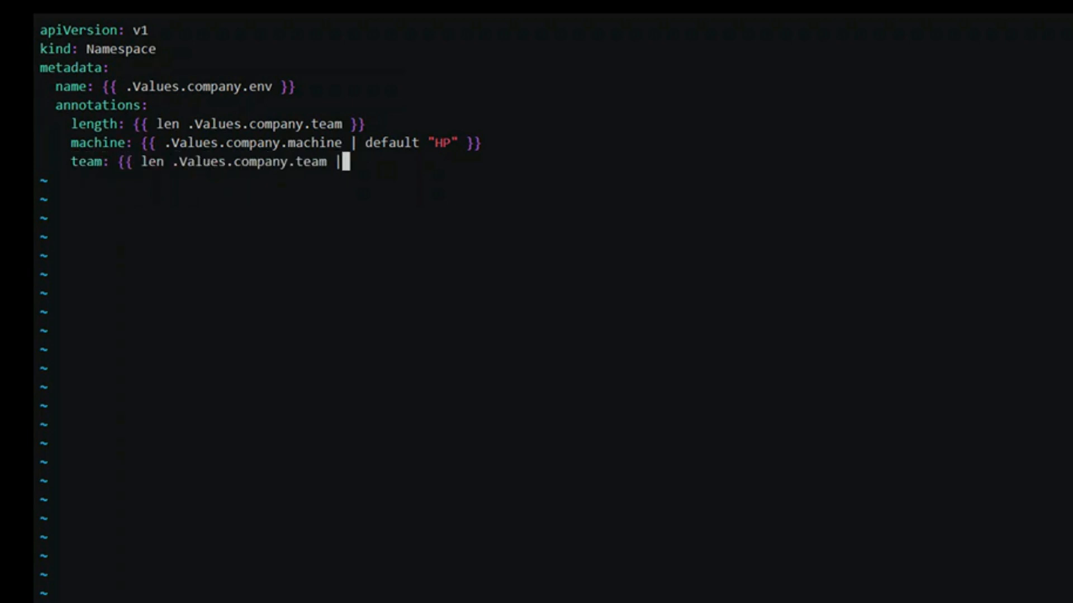
type("print .Values.c")
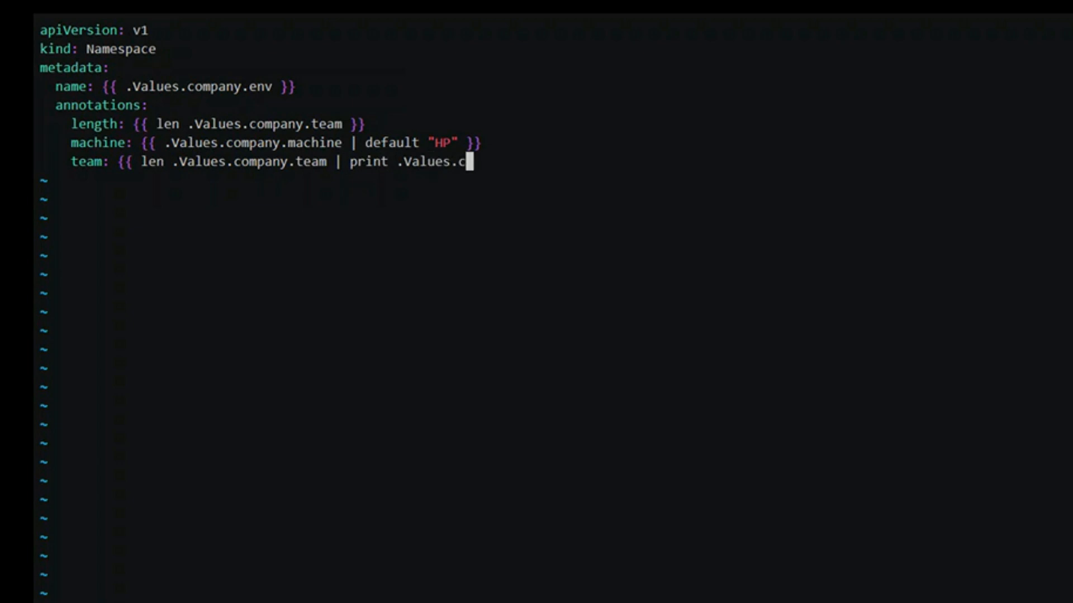
type("ompany.env")
type("helm")
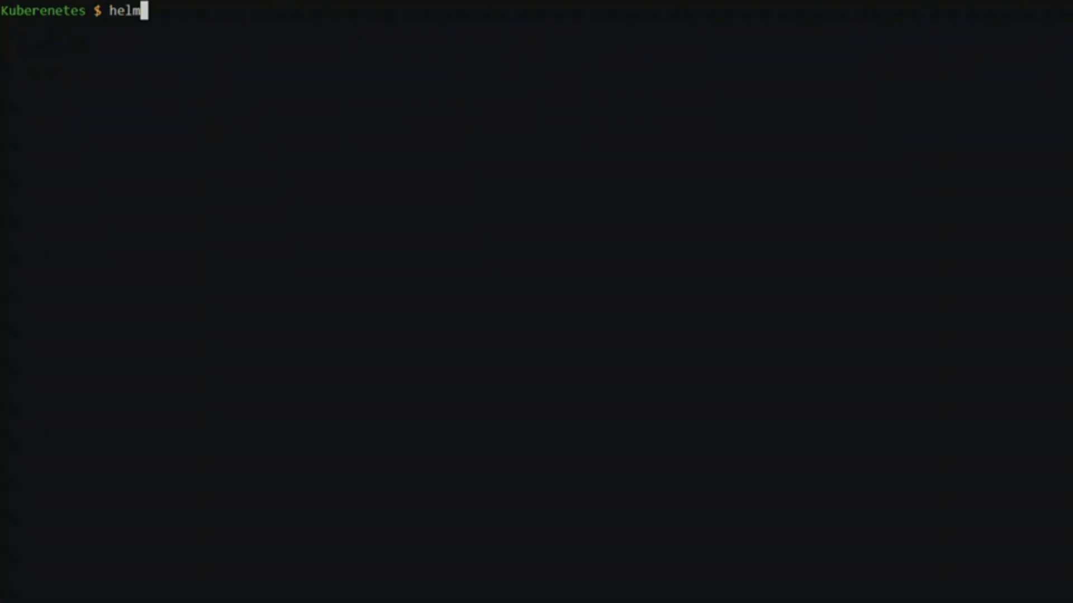
type("--dry-run --debug")
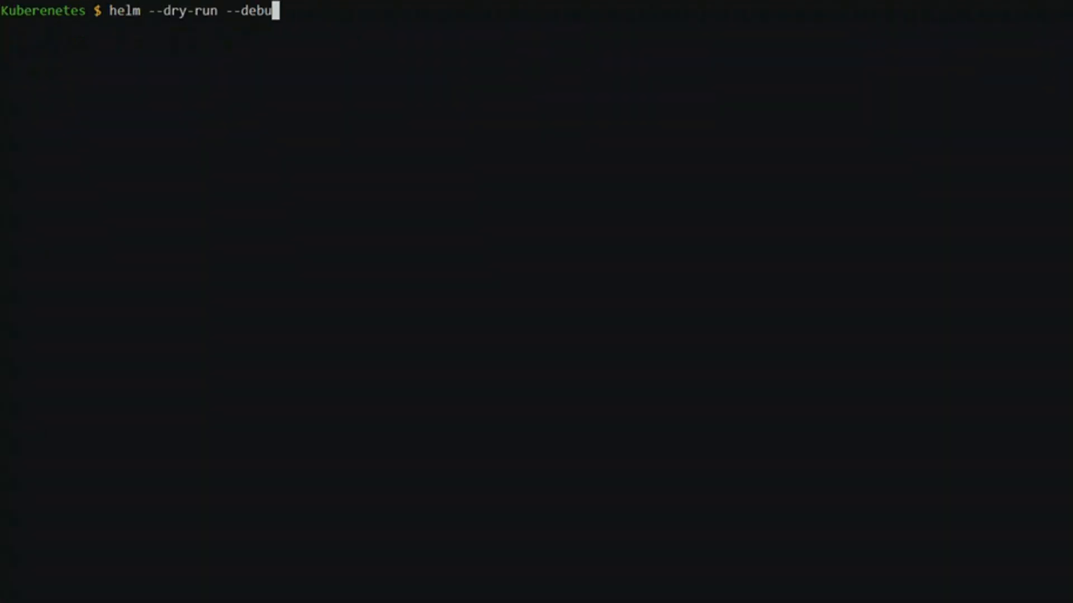